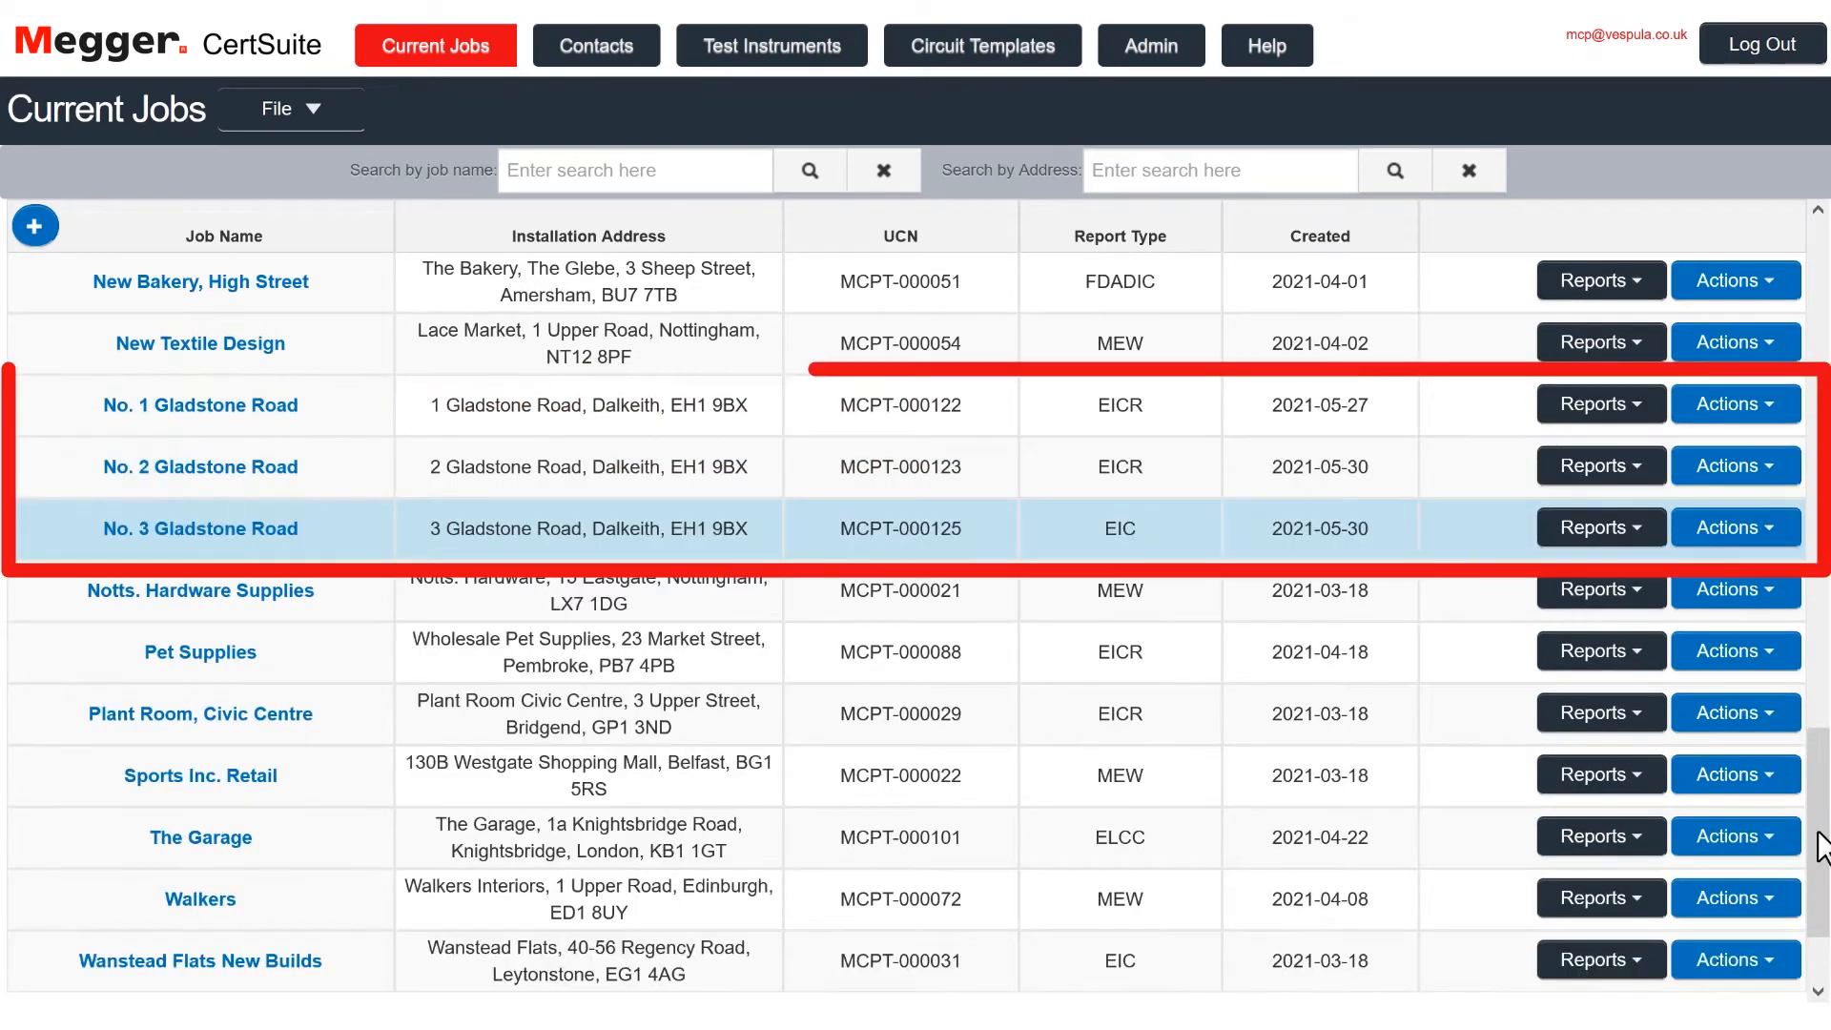
scroll(down, 3)
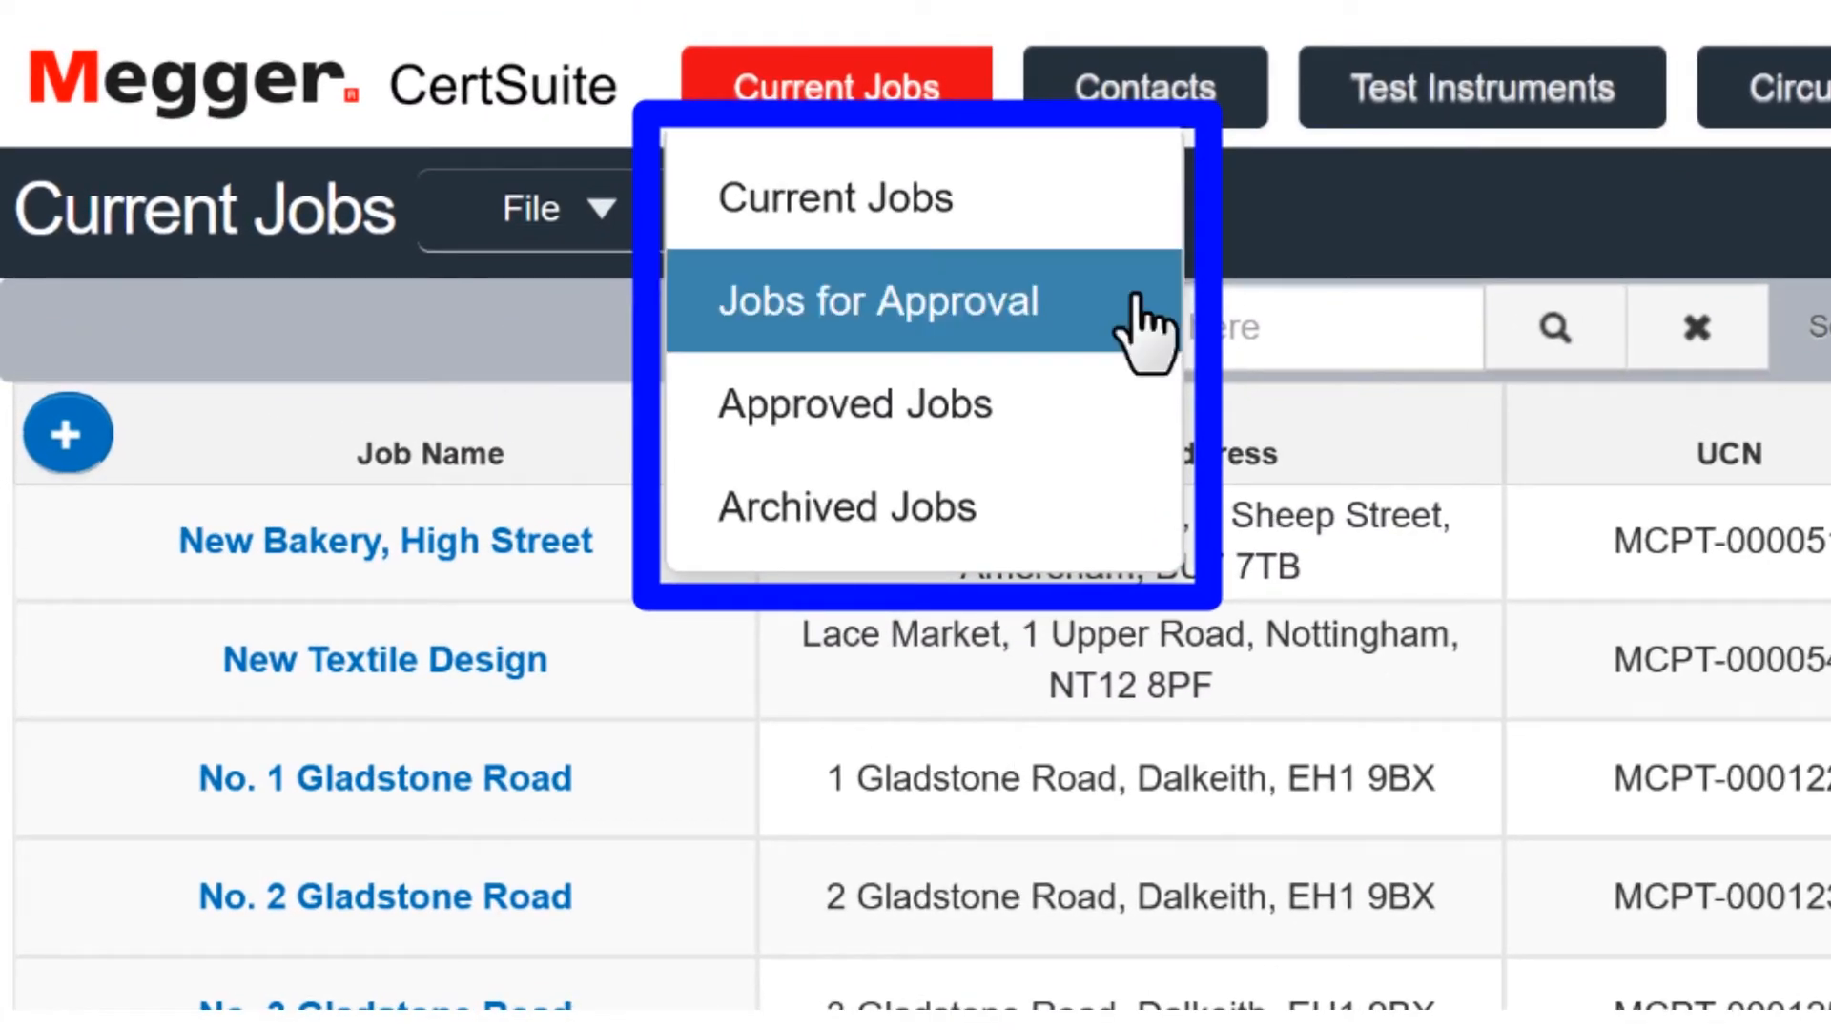
mouse_move(1128, 522)
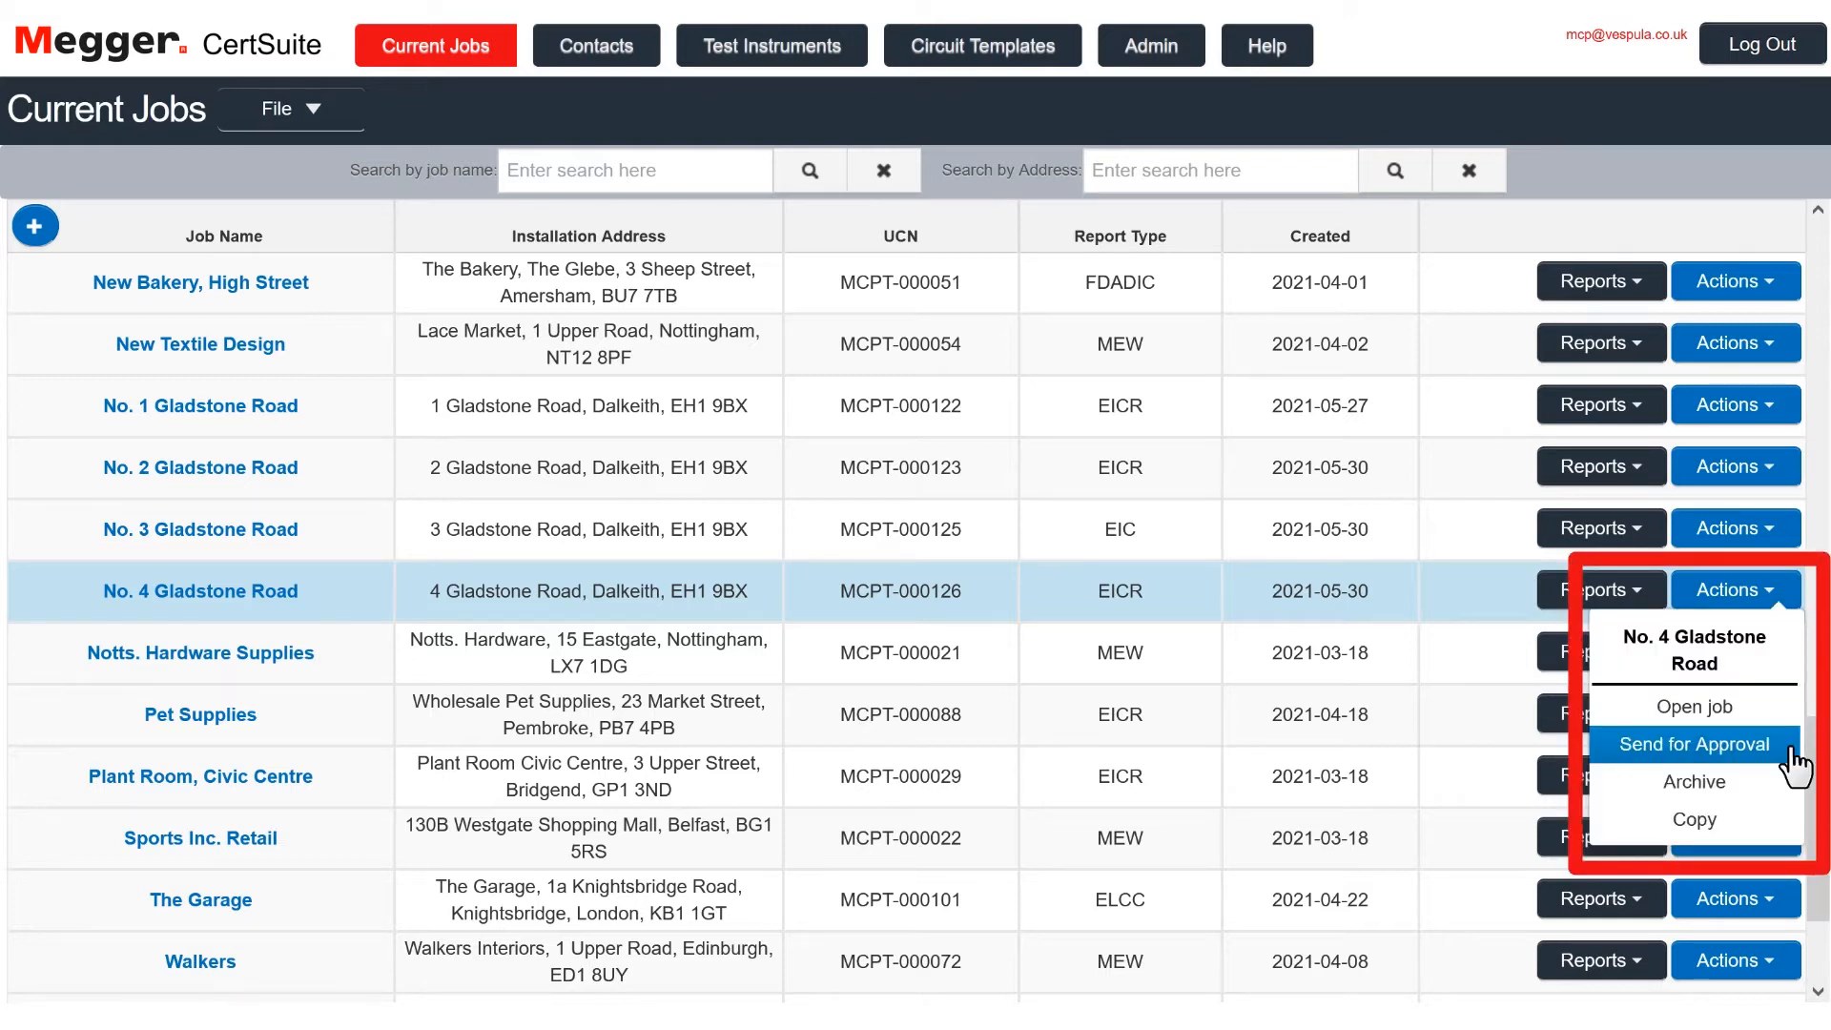
click(1694, 744)
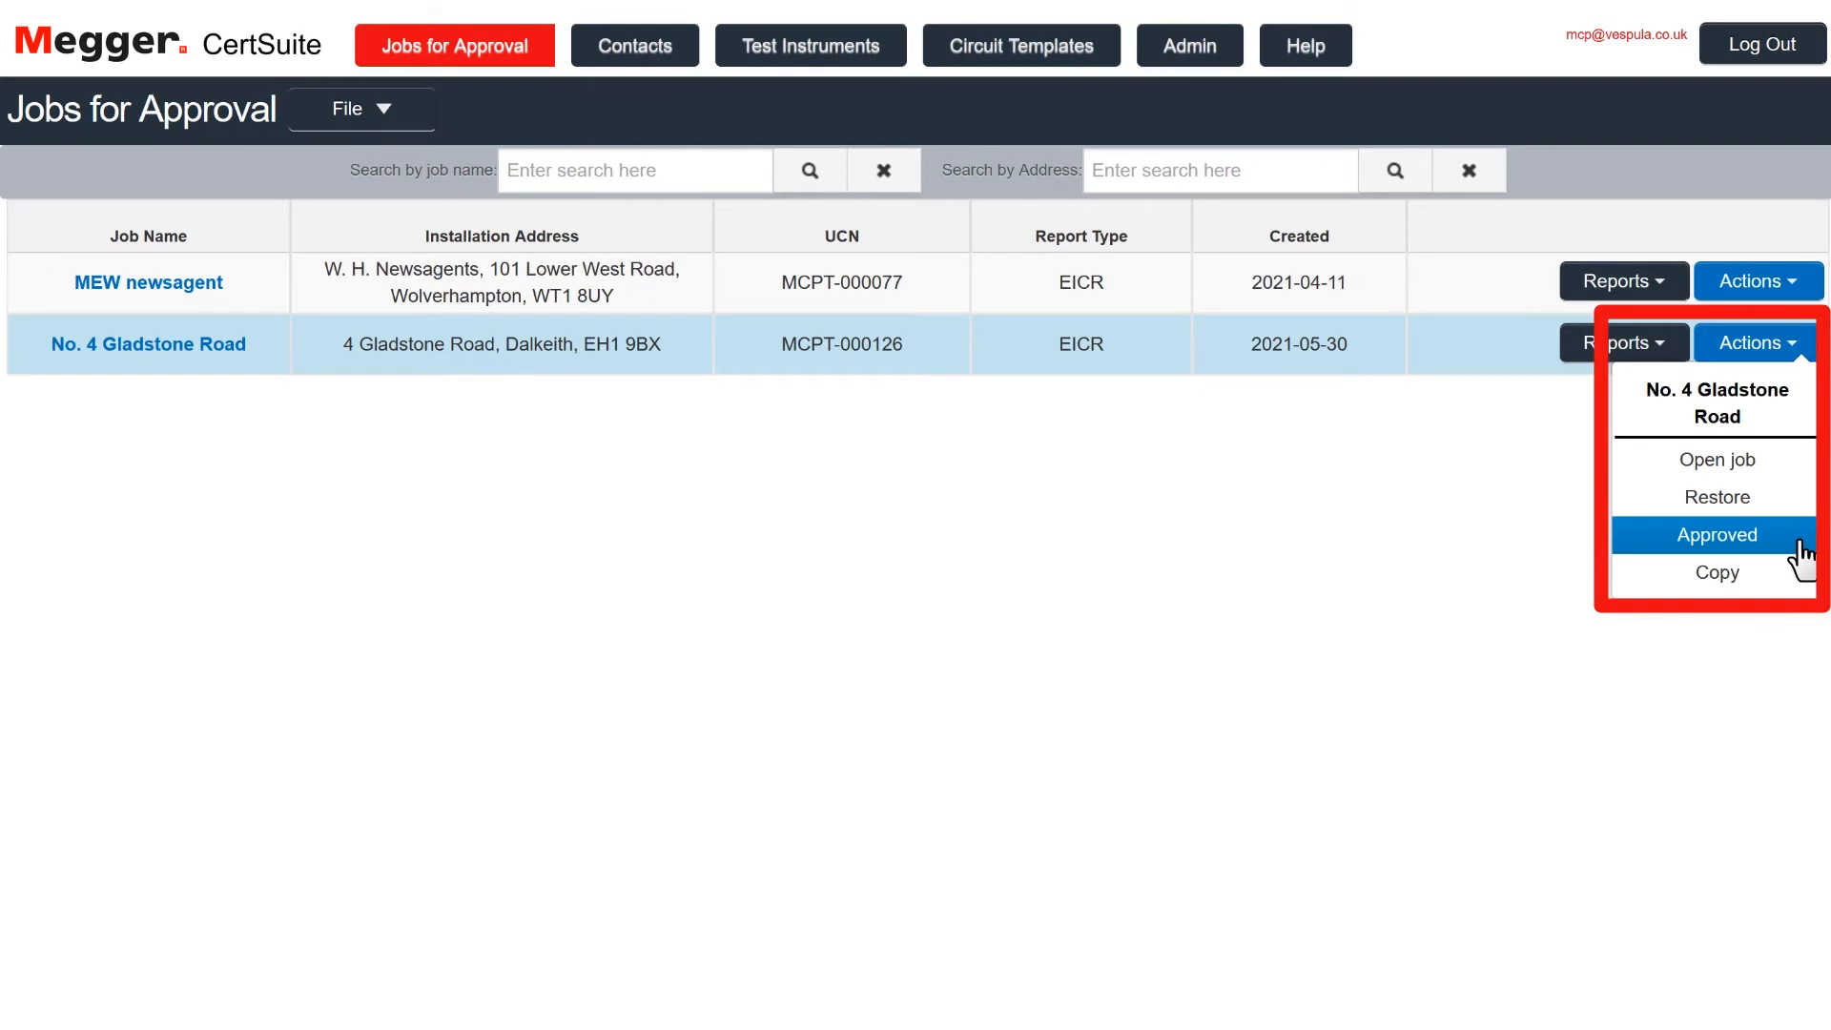
click(1716, 533)
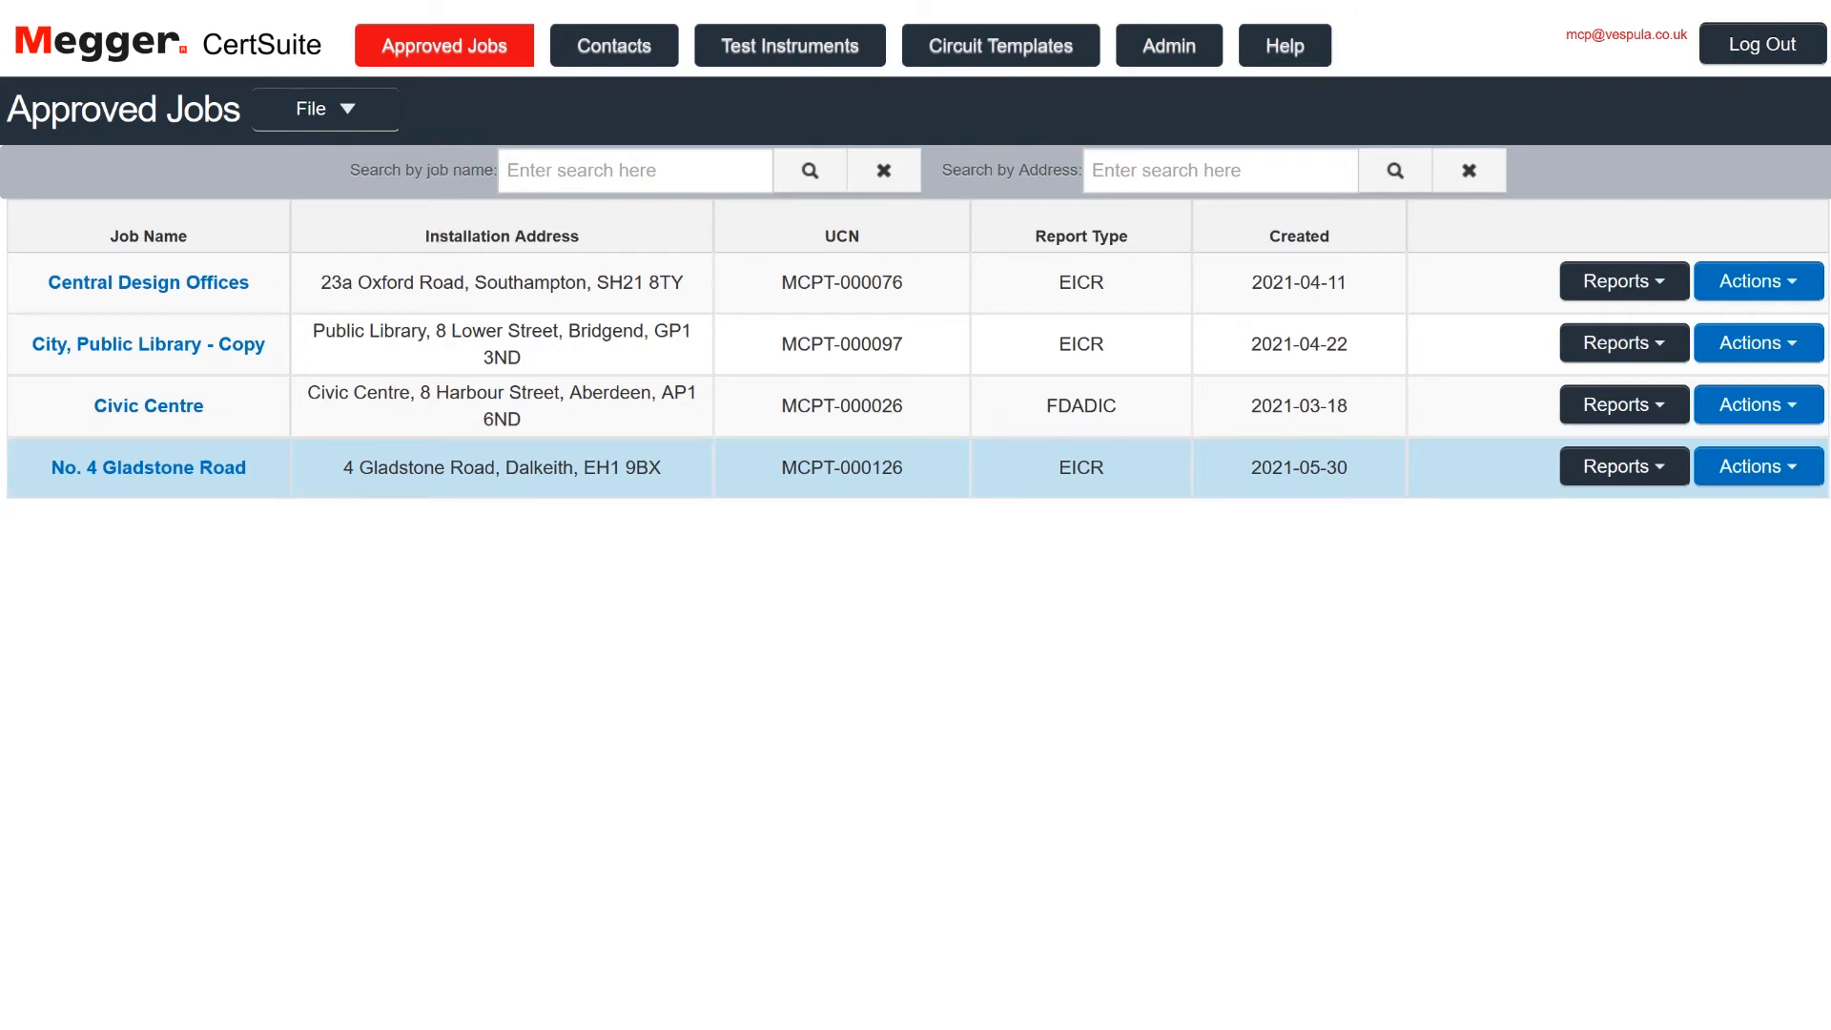
click(1758, 465)
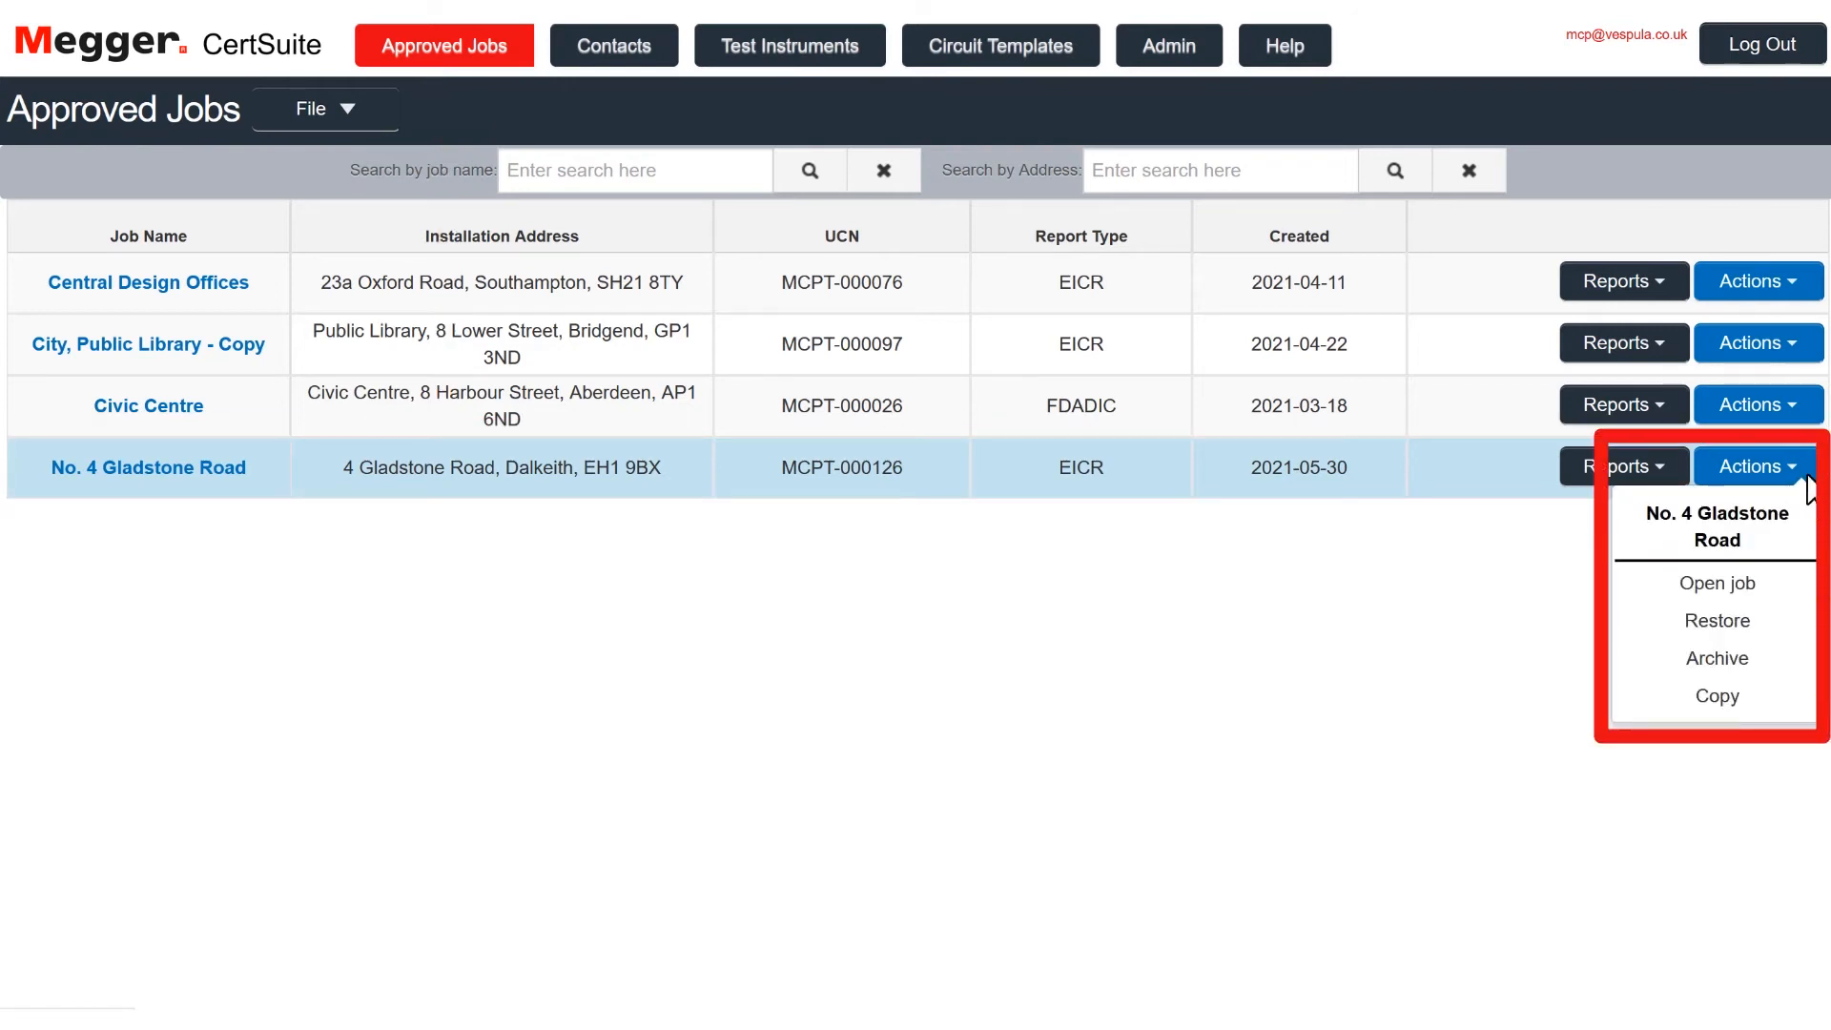
mouse_move(1716, 658)
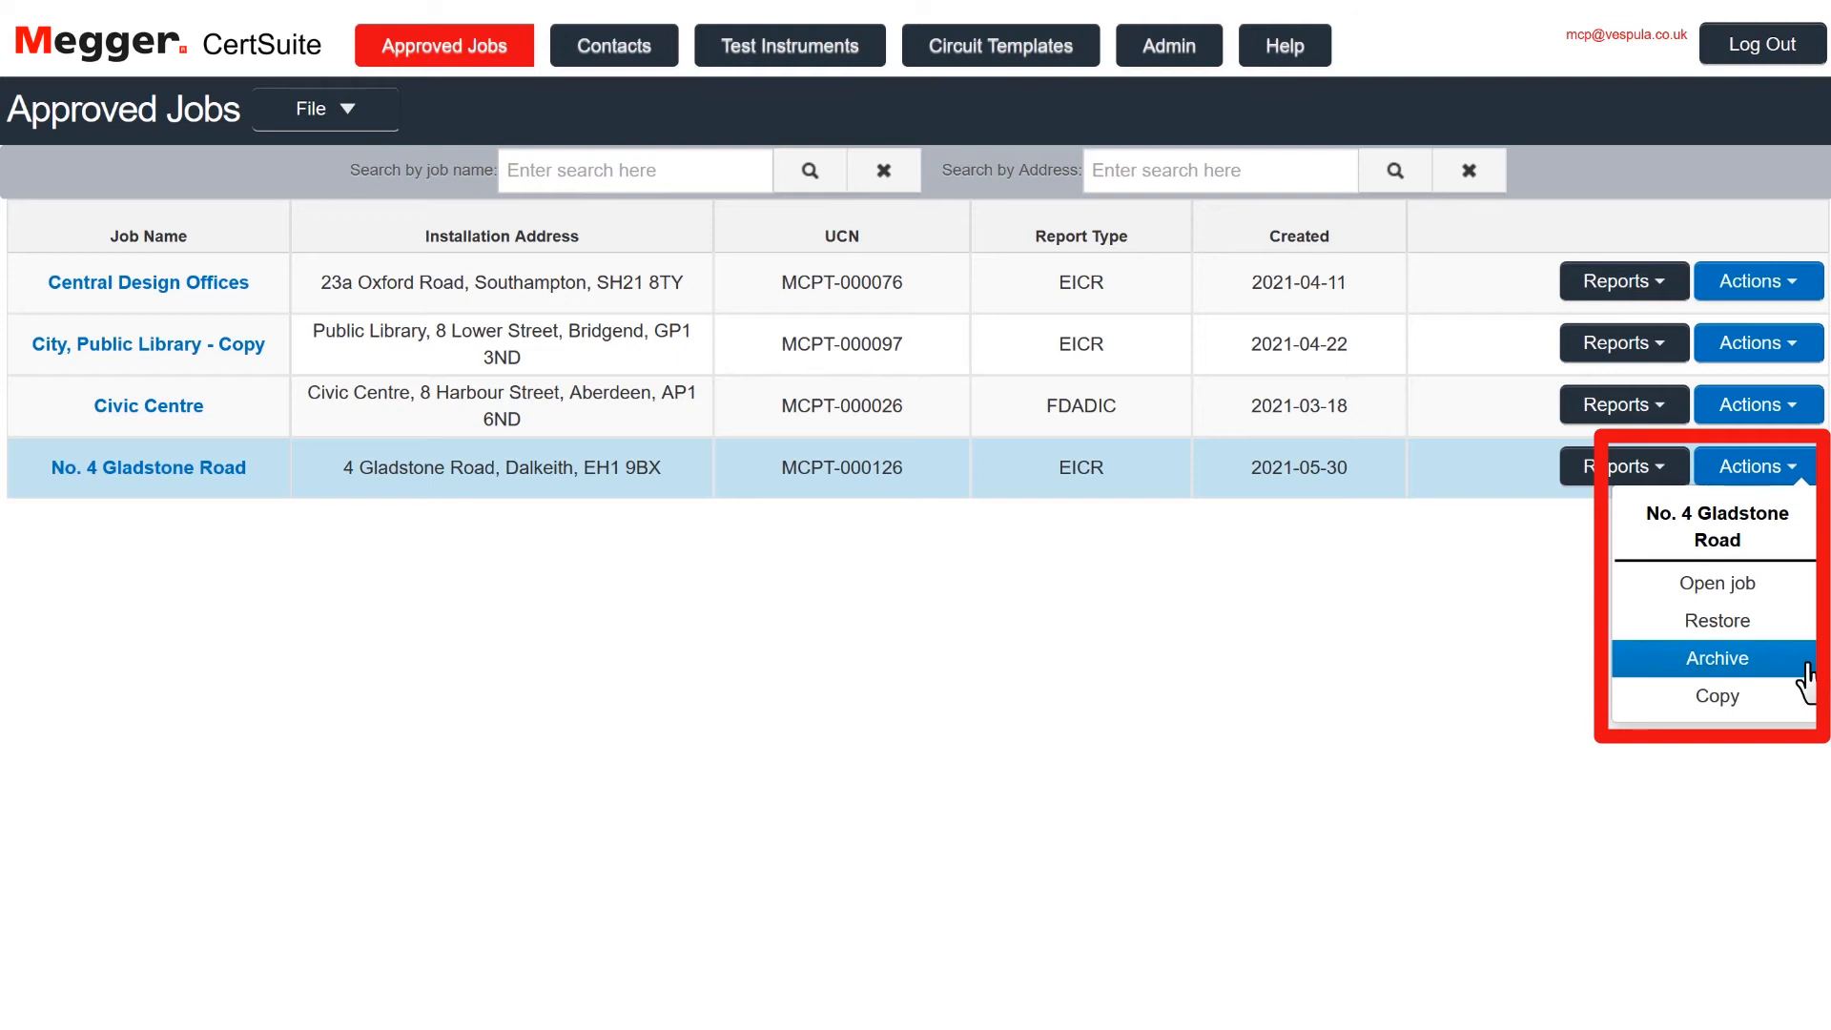
click(1716, 657)
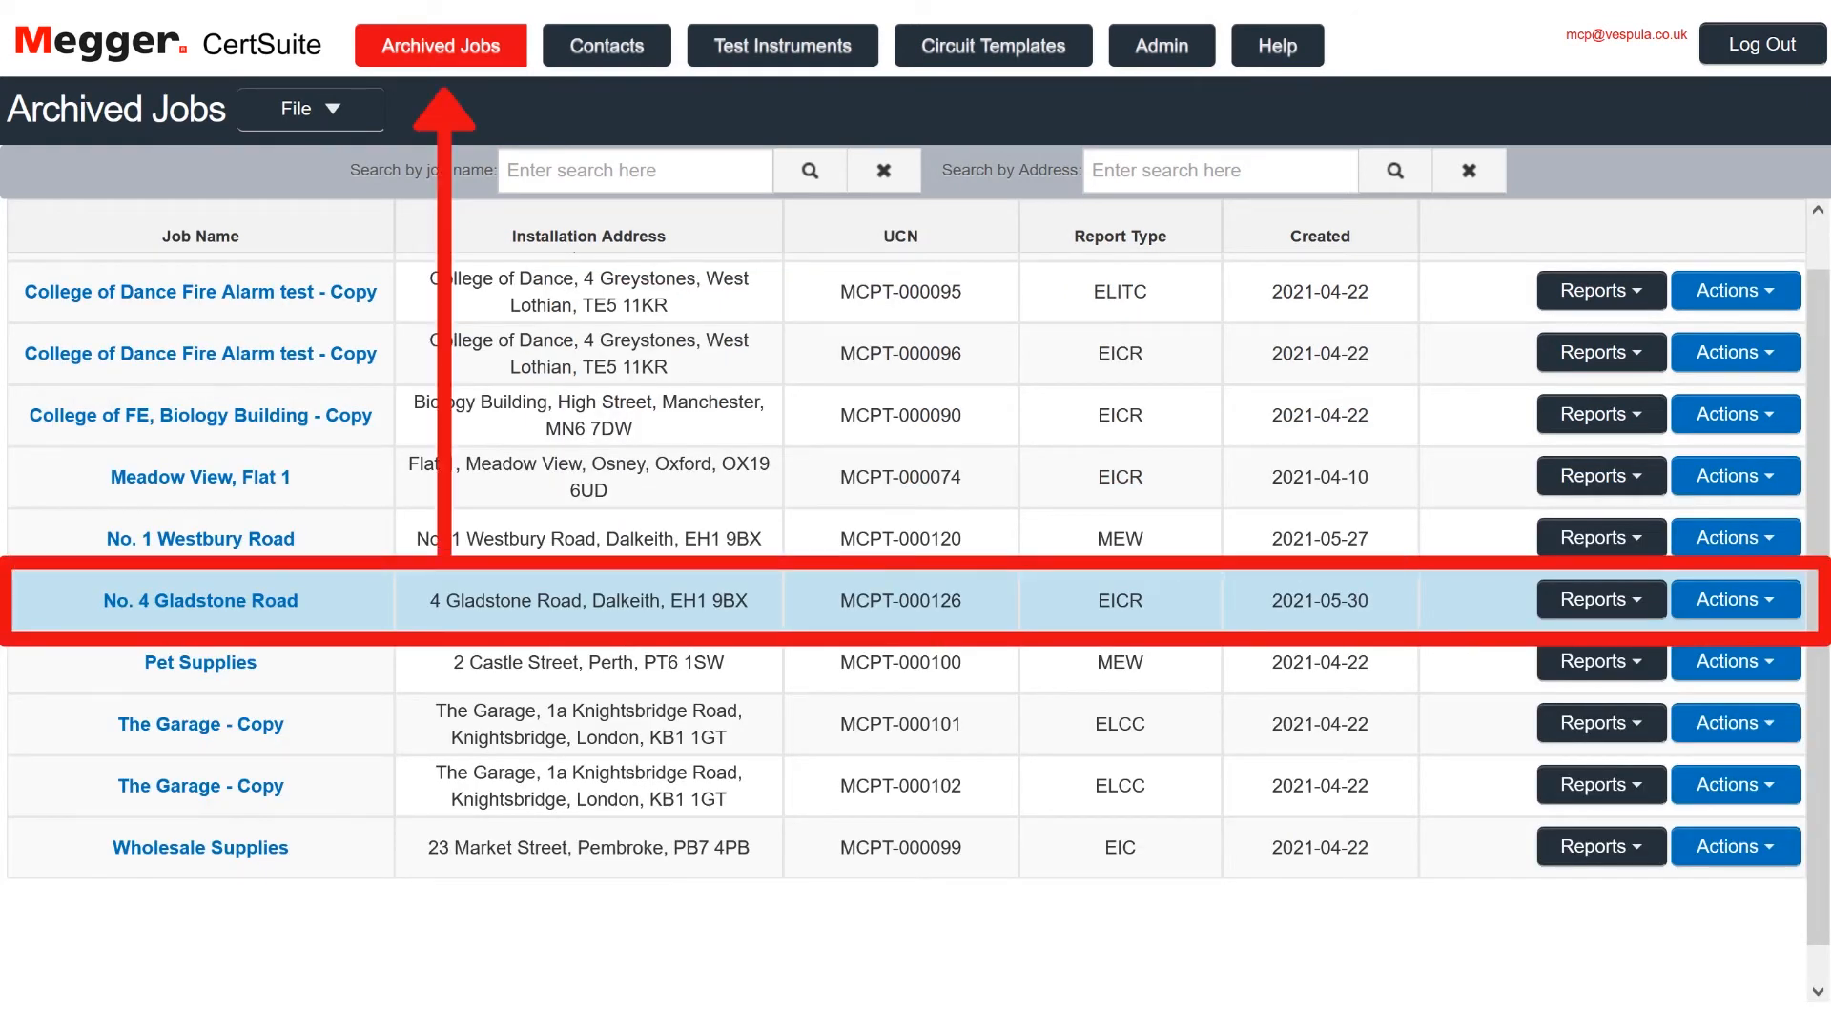
click(1735, 599)
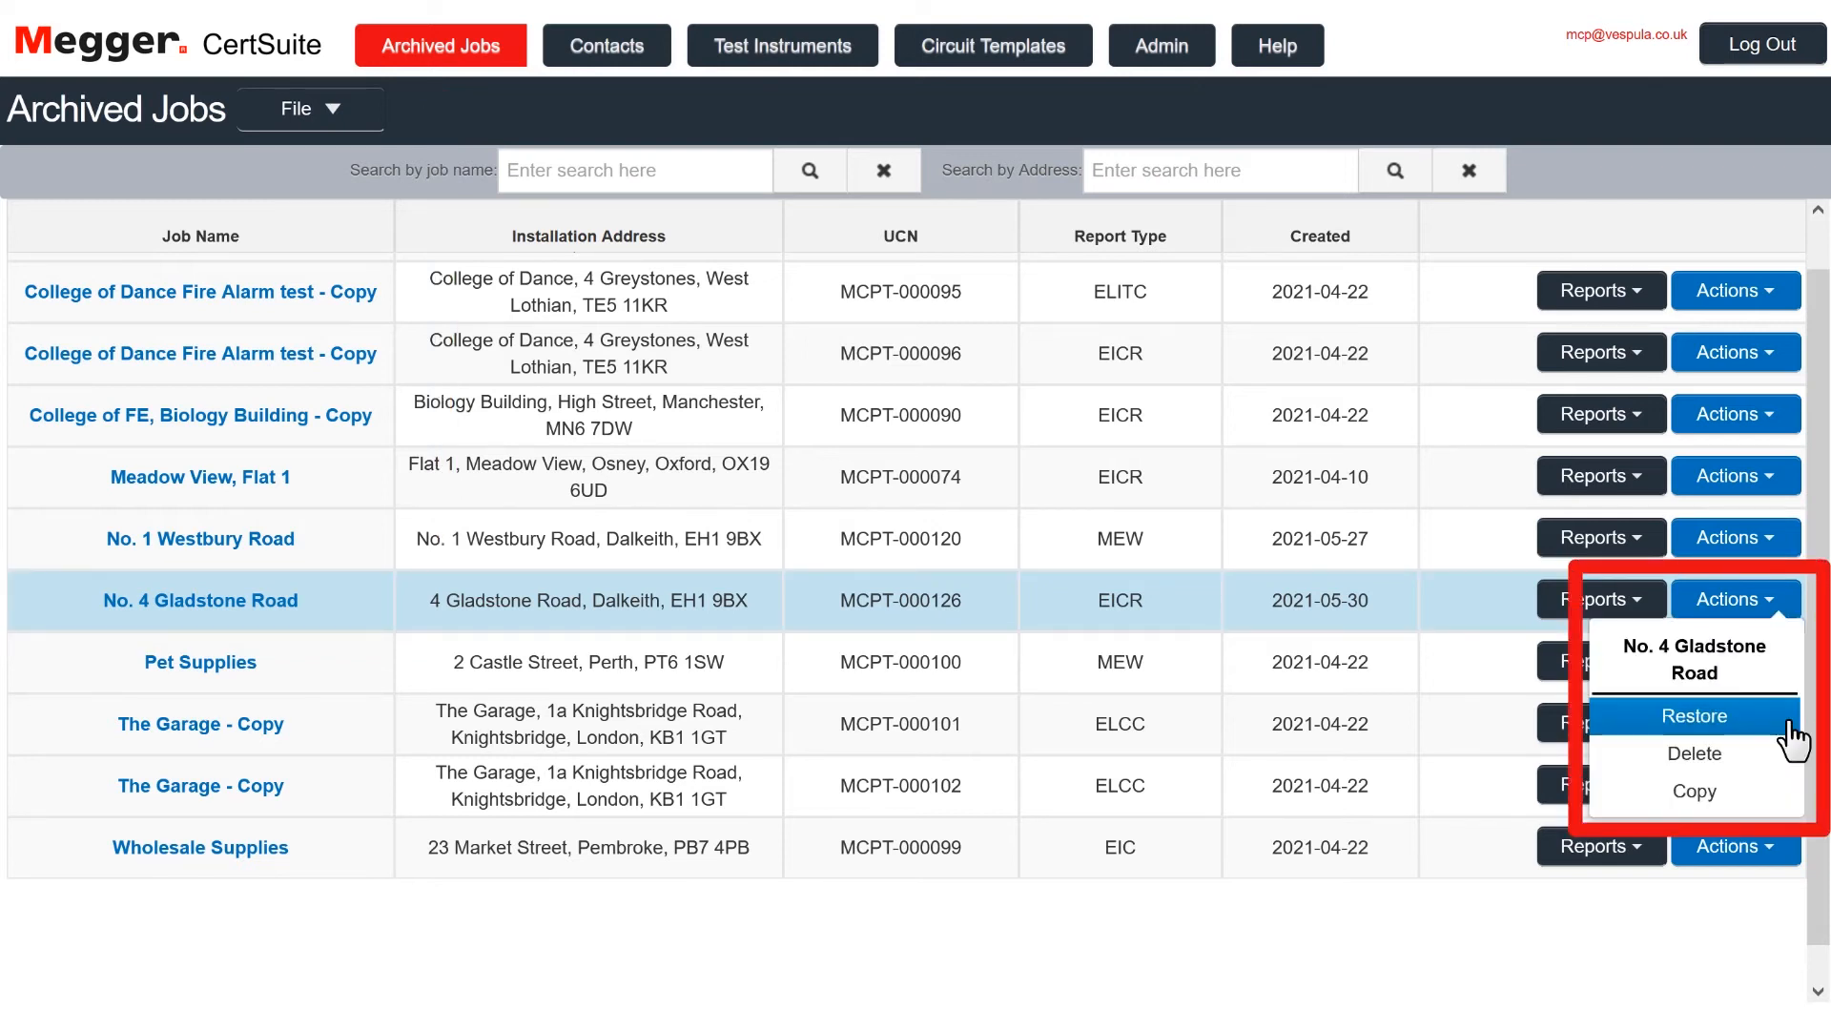
click(1693, 715)
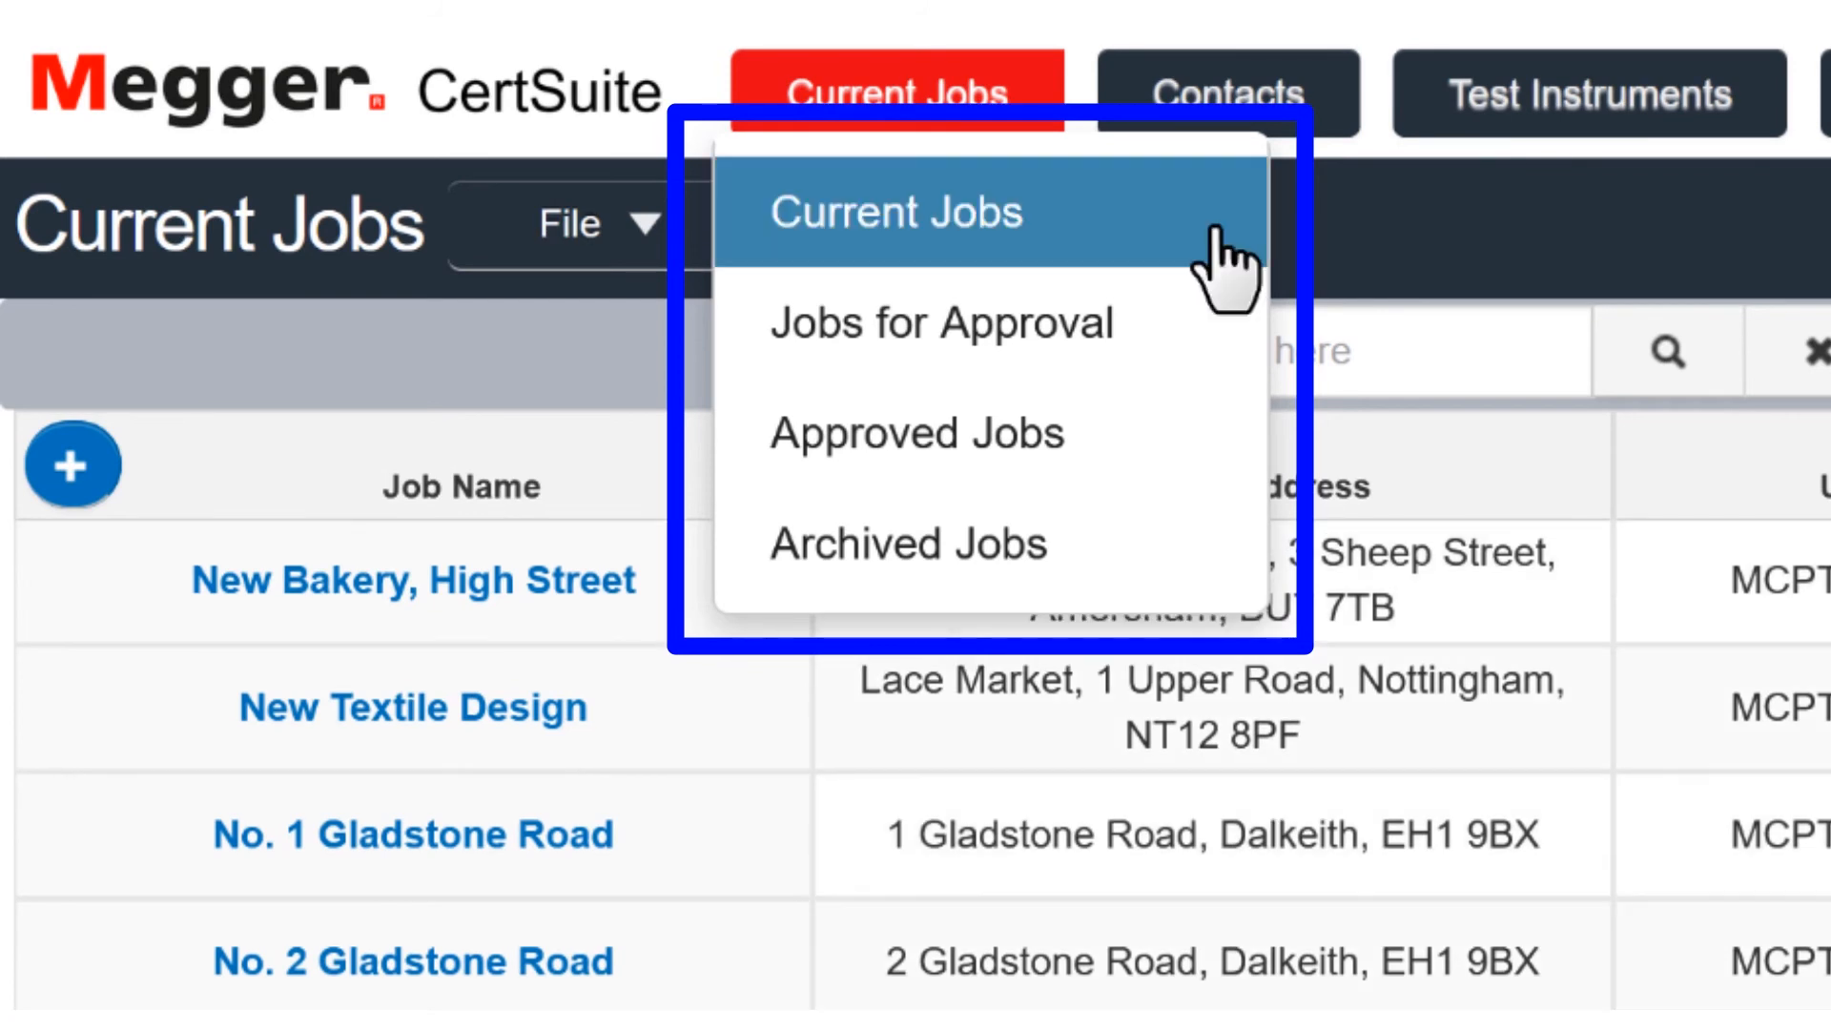
mouse_move(1225, 353)
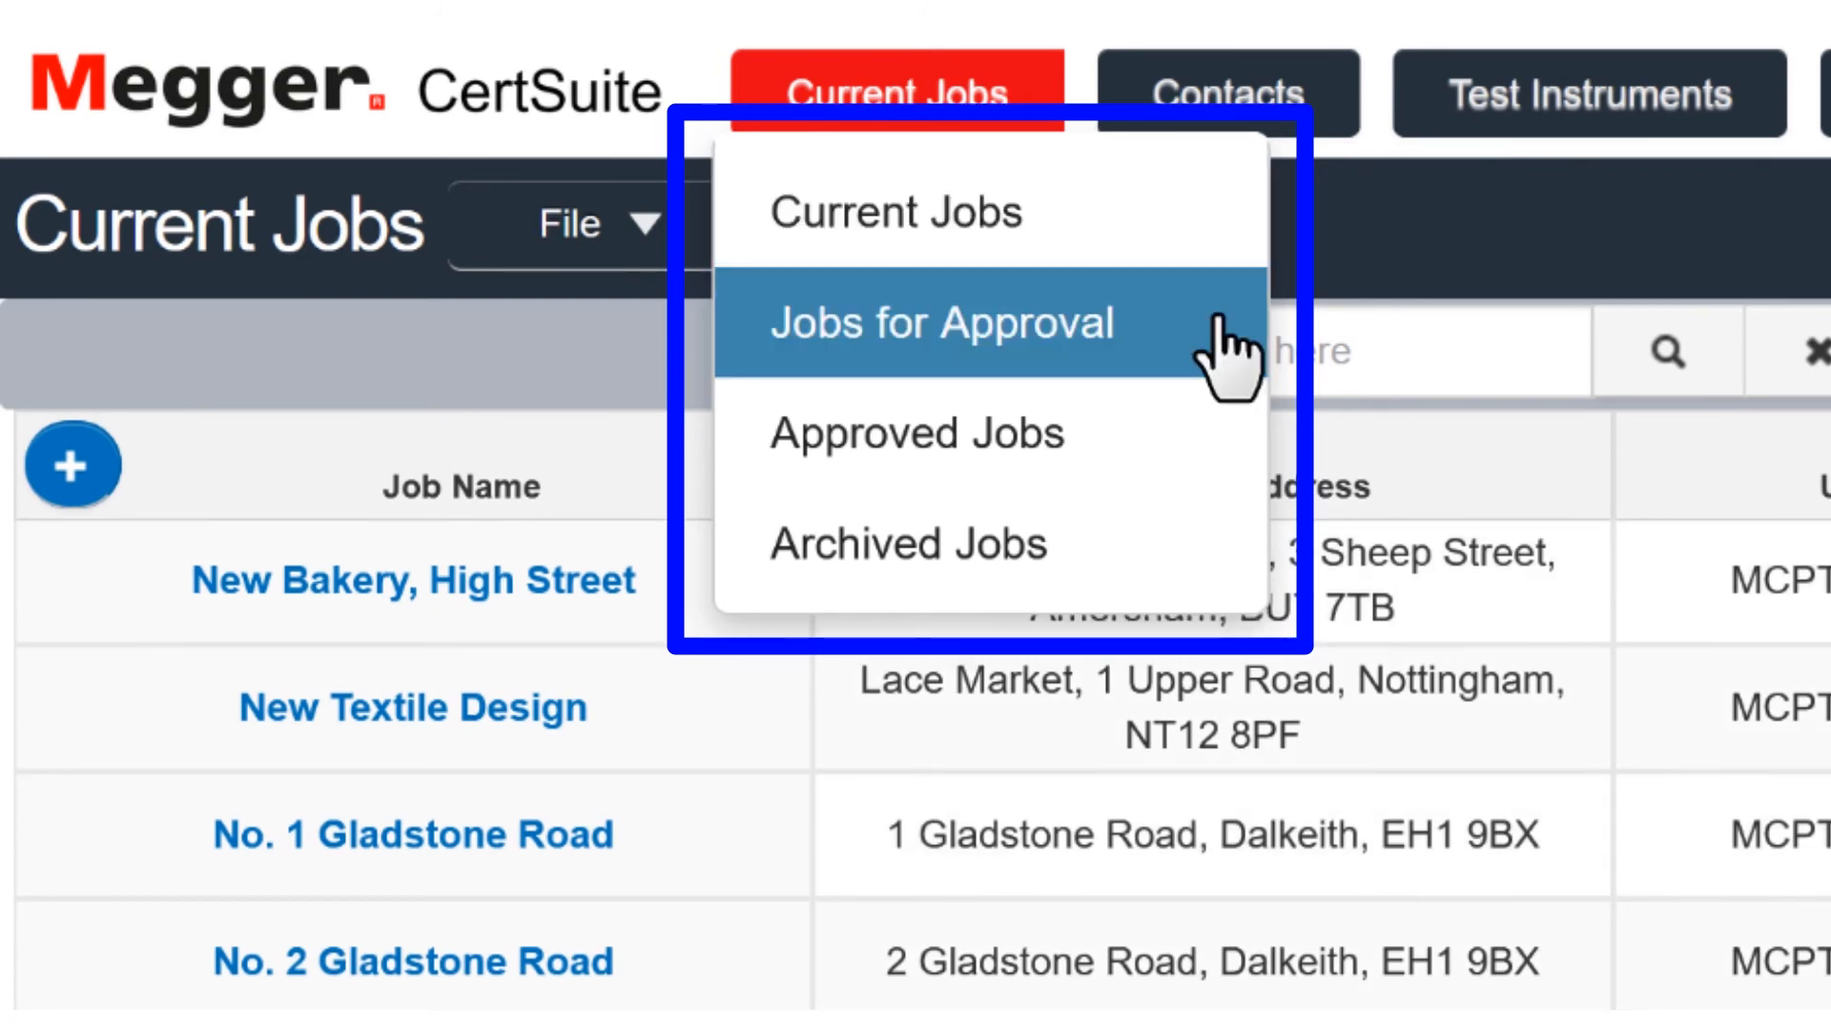